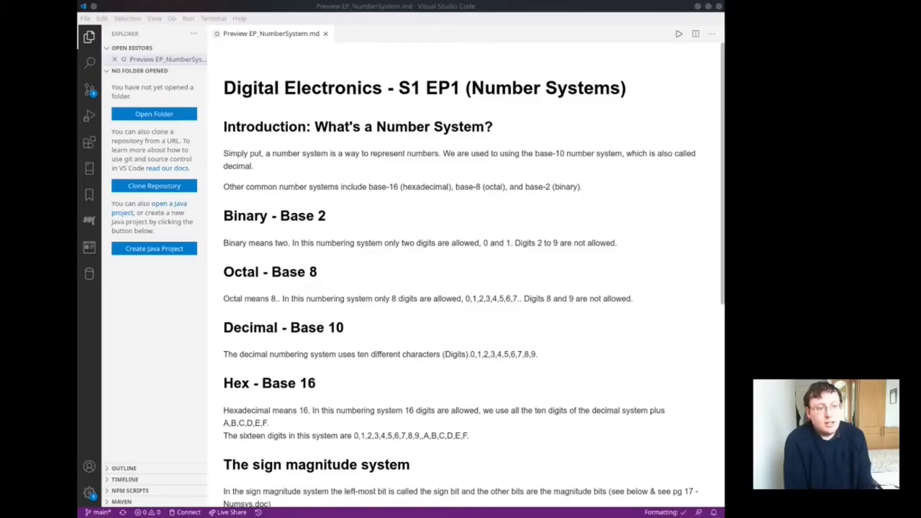
Step: Scroll down through the Number Systems notes Markdown preview
{"action": "scroll", "scroll_direction": "down", "scroll_amount": 3}
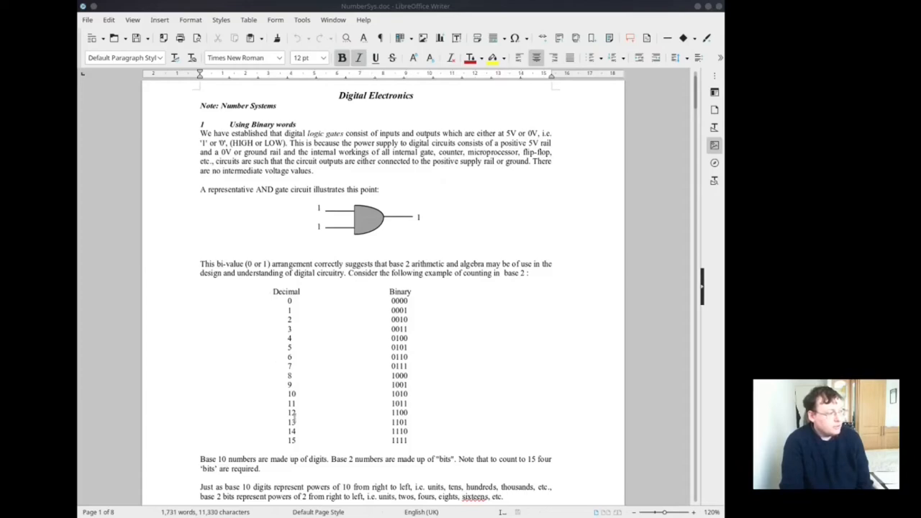
{"action": "mouse_move", "coordinate": [400, 301]}
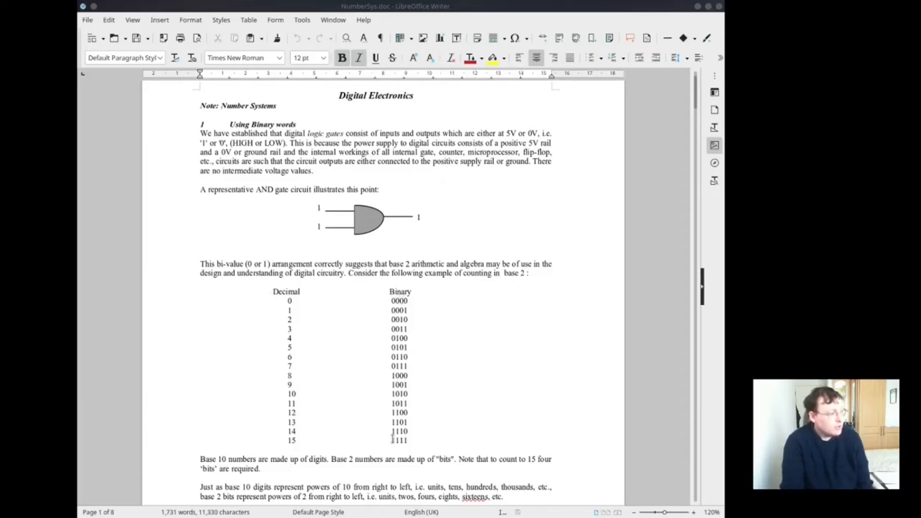
{"action": "mouse_move", "coordinate": [550, 403]}
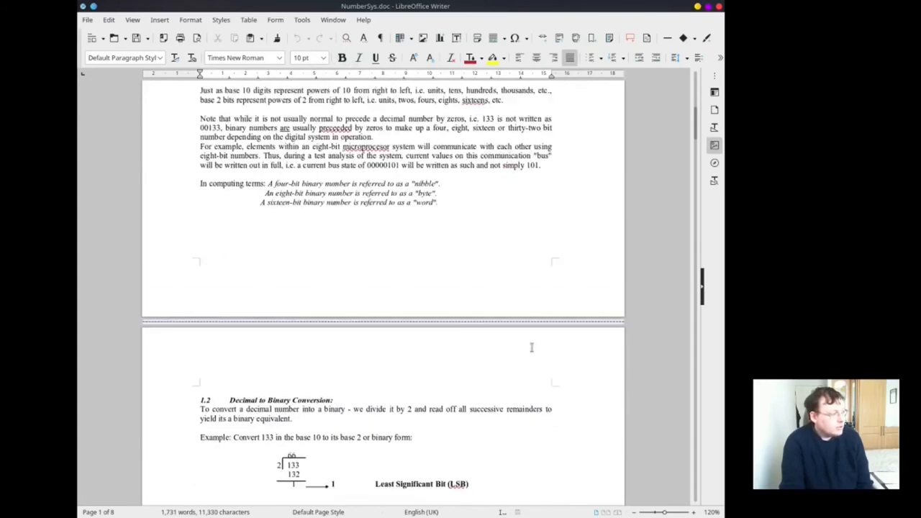
Step: Scroll from the binary words introduction past decimal-to-binary conversion to section 2
{"action": "scroll", "scroll_direction": "down", "scroll_amount": 3}
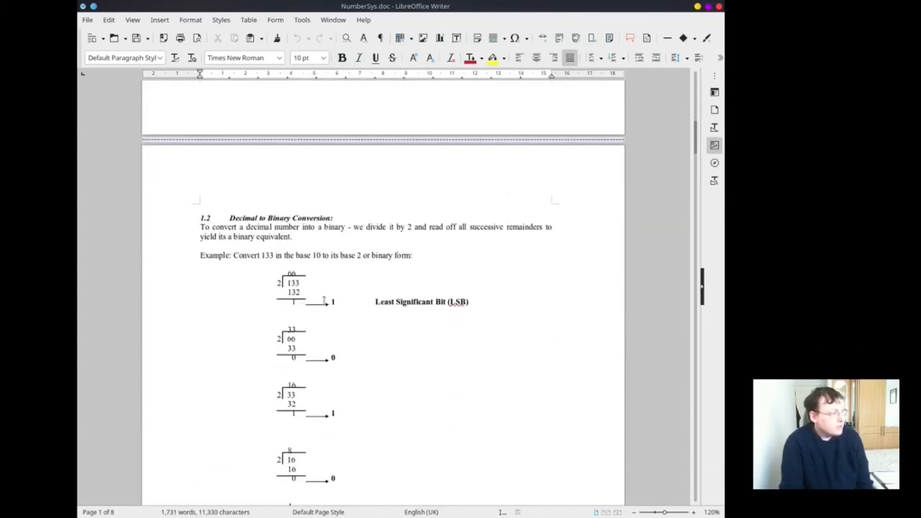
{"action": "mouse_move", "coordinate": [297, 230]}
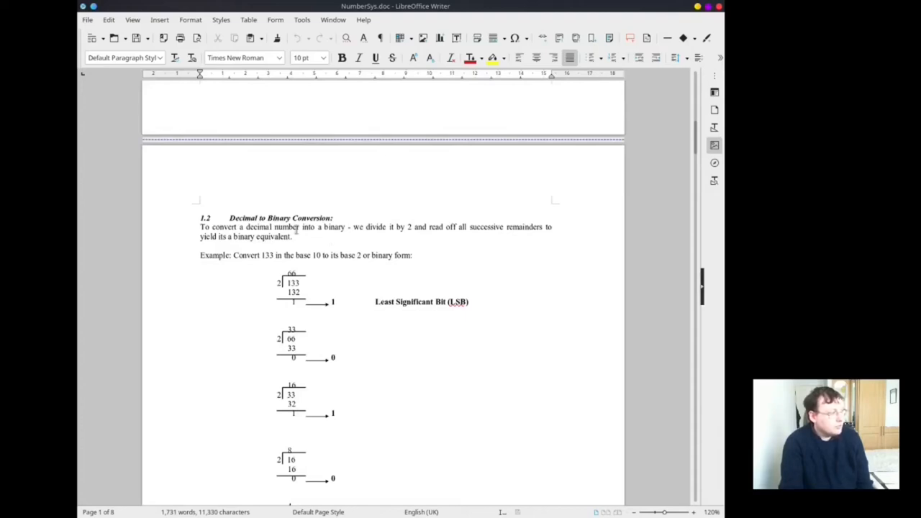
{"action": "scroll", "scroll_direction": "down", "scroll_amount": 3}
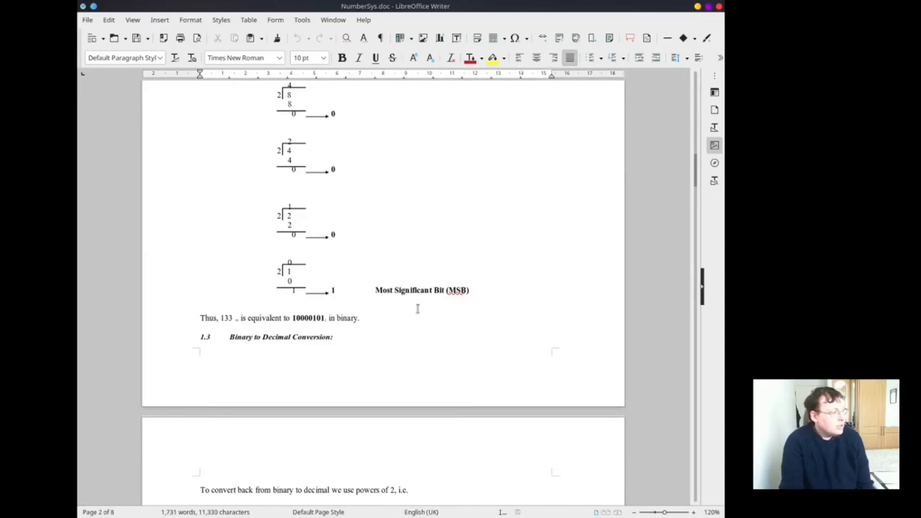
{"action": "scroll", "scroll_direction": "down", "scroll_amount": 3}
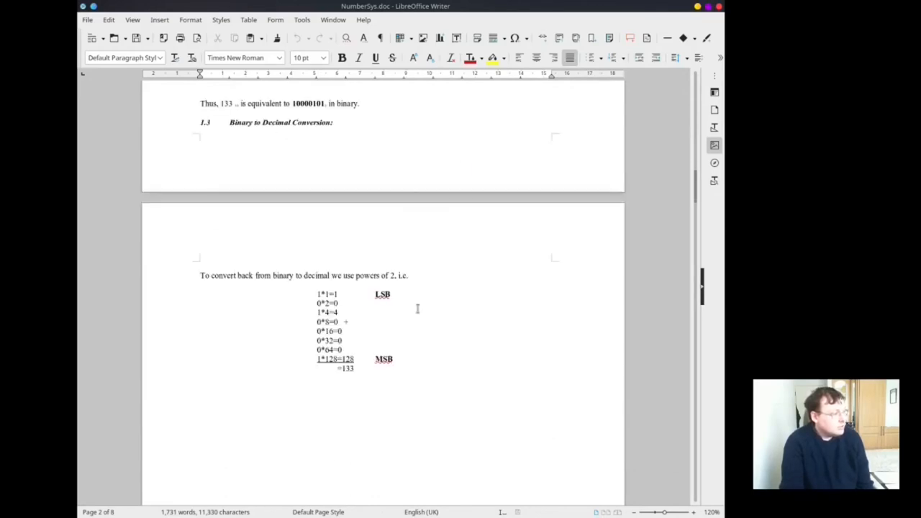
{"action": "scroll", "scroll_direction": "down", "scroll_amount": 3}
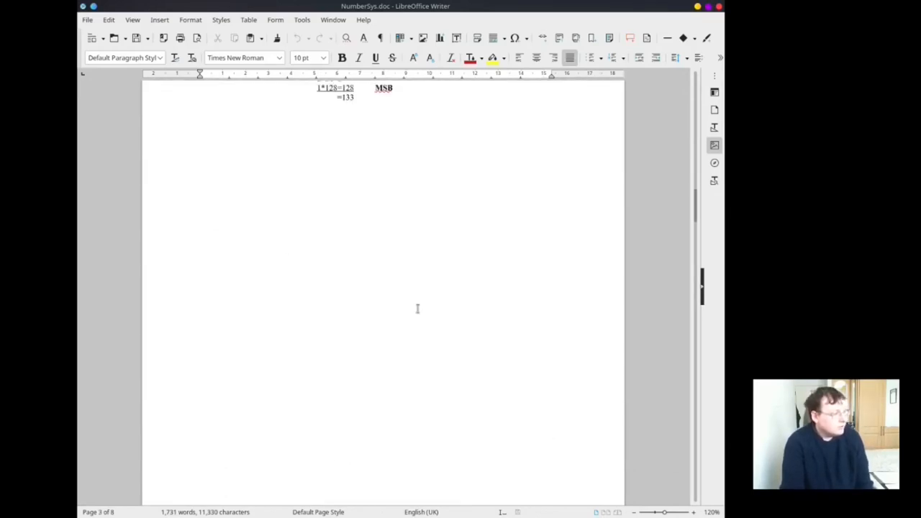
{"action": "scroll", "scroll_direction": "down", "scroll_amount": 3}
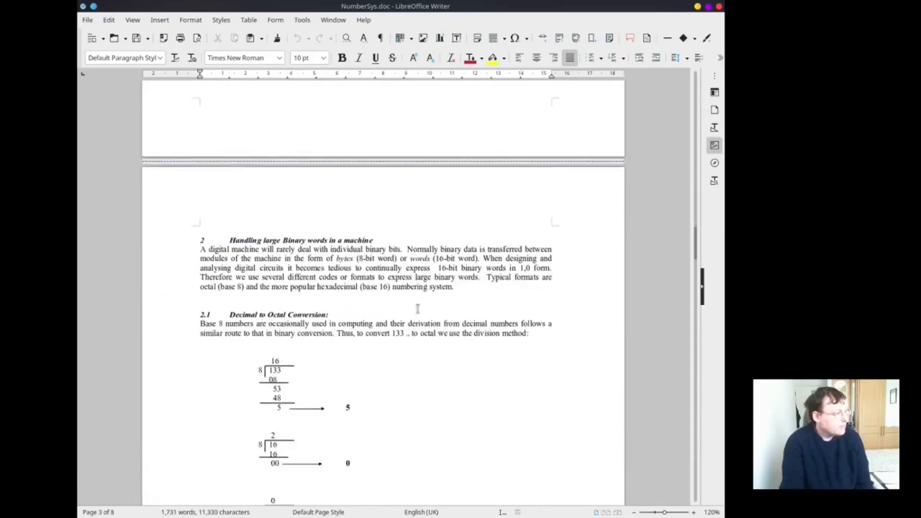
Step: Scroll through sections 2.1 and 2.2, the octal table, to the hexadecimal counting table
{"action": "scroll", "scroll_direction": "down", "scroll_amount": 3}
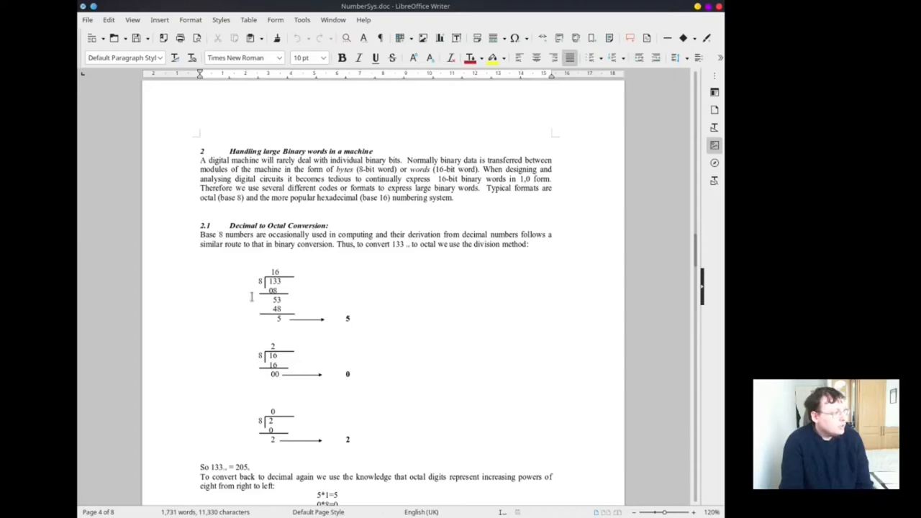
{"action": "scroll", "scroll_direction": "down", "scroll_amount": 3}
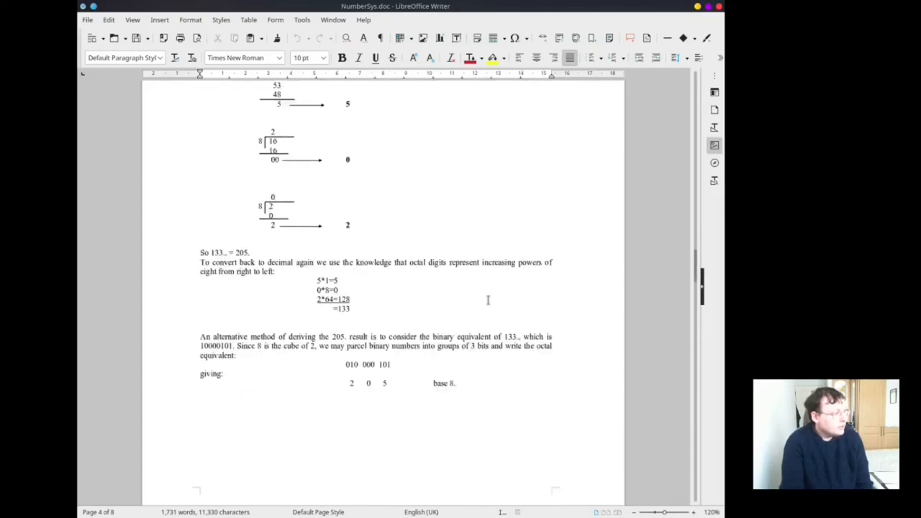
{"action": "scroll", "scroll_direction": "down", "scroll_amount": 3}
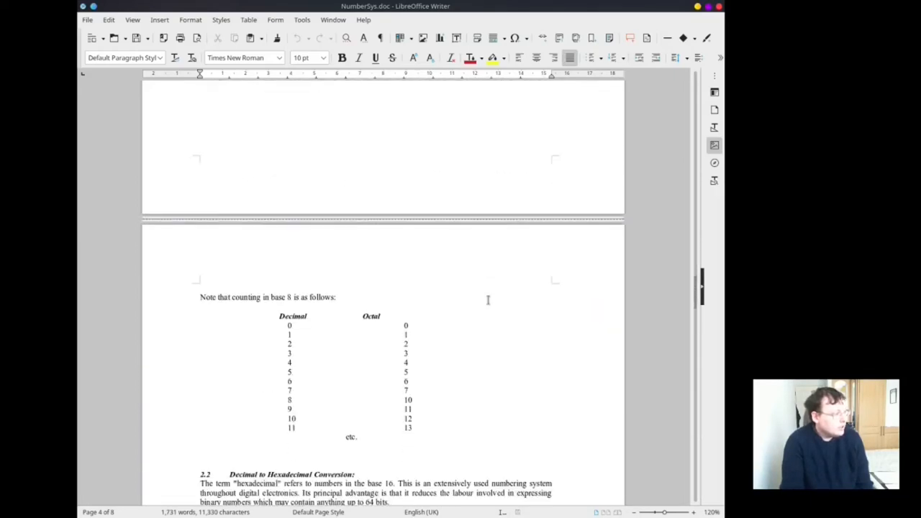
{"action": "scroll", "scroll_direction": "down", "scroll_amount": 3}
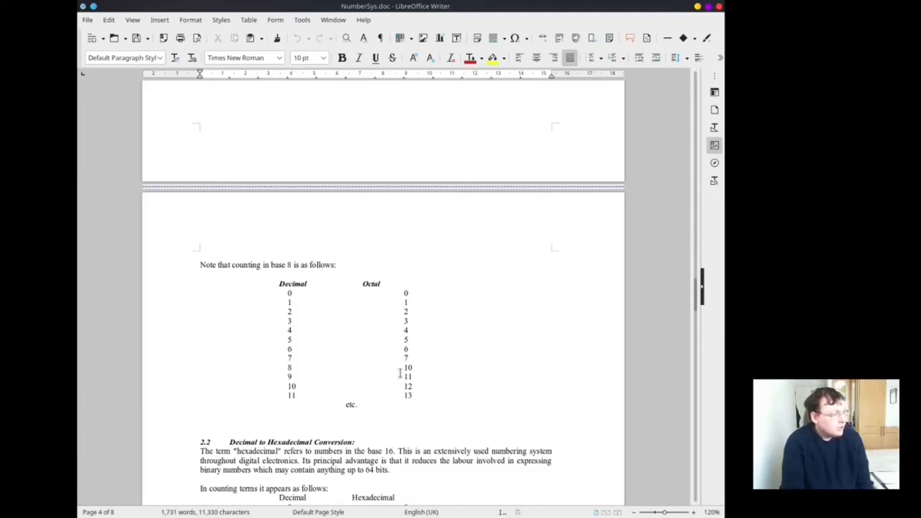
{"action": "mouse_move", "coordinate": [447, 322]}
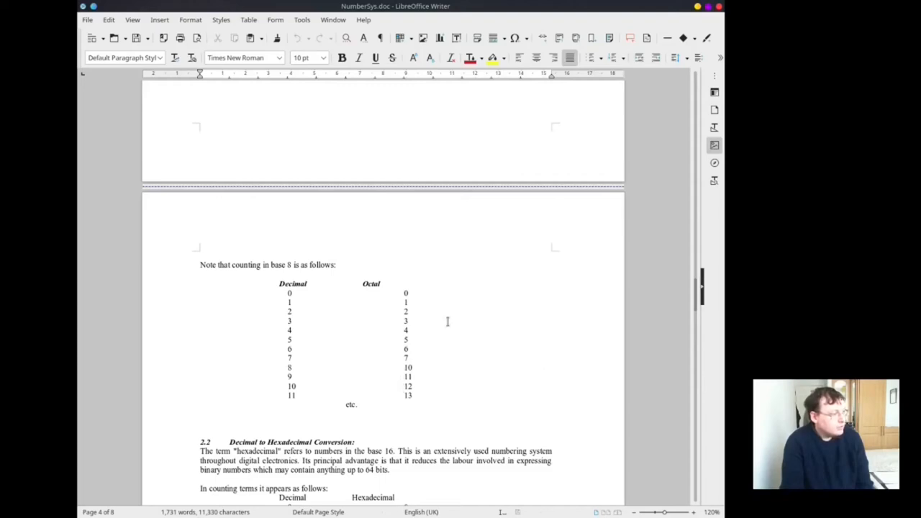
{"action": "scroll", "scroll_direction": "down", "scroll_amount": 3}
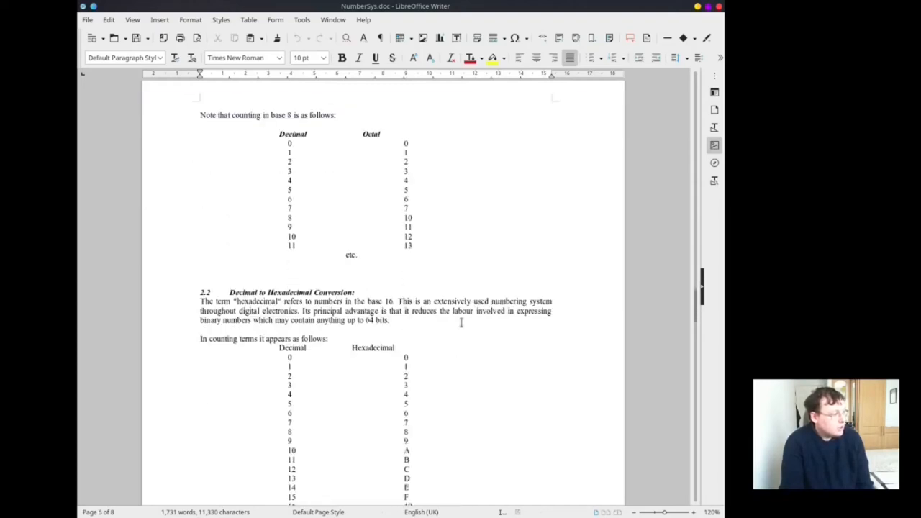
{"action": "scroll", "scroll_direction": "down", "scroll_amount": 3}
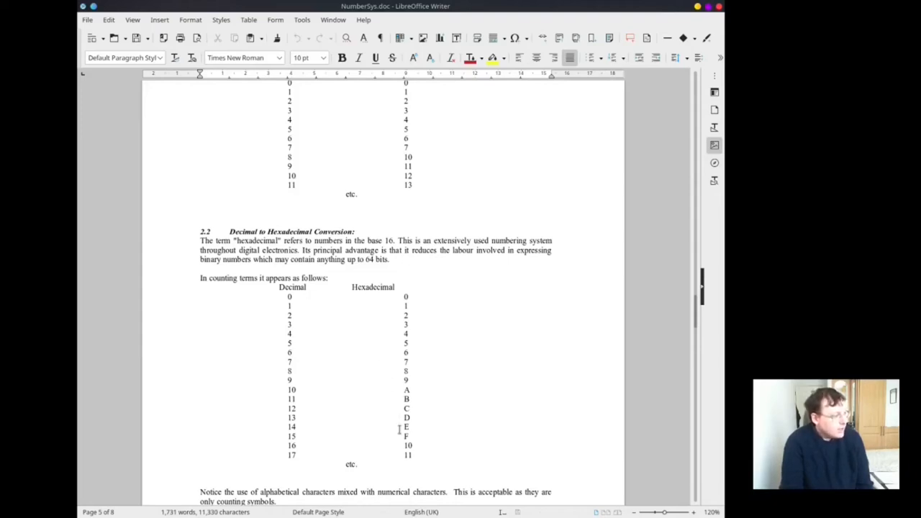
{"action": "mouse_move", "coordinate": [443, 460]}
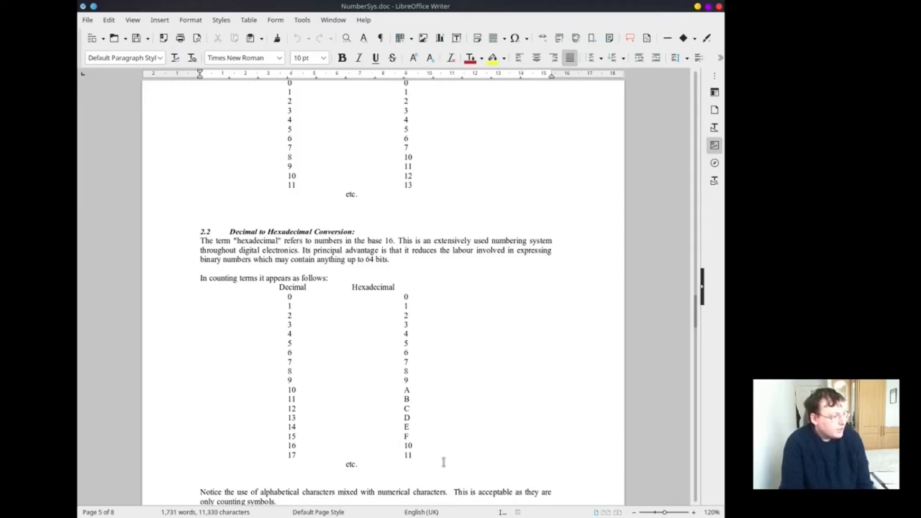
{"action": "scroll", "scroll_direction": "down", "scroll_amount": 3}
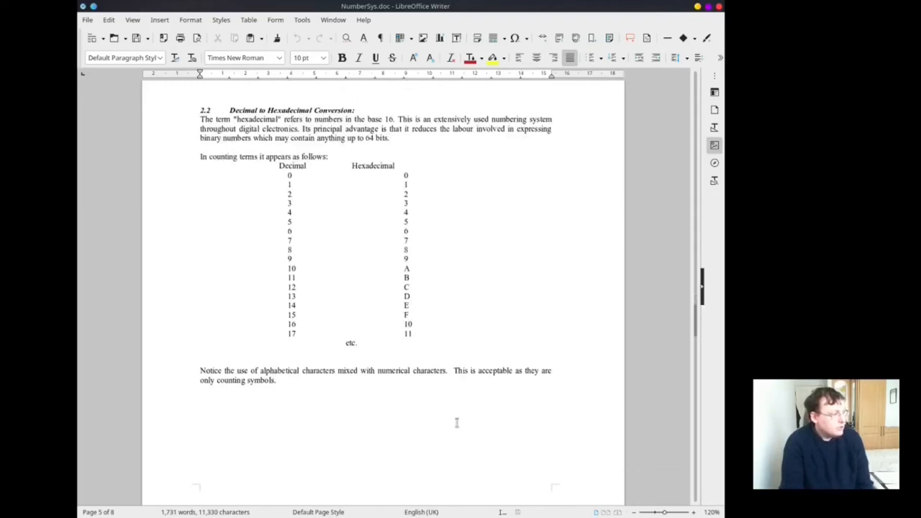
Step: Scroll past Binary Coded Decimal to the sign-magnitude and complement comparison table
{"action": "scroll", "scroll_direction": "down", "scroll_amount": 3}
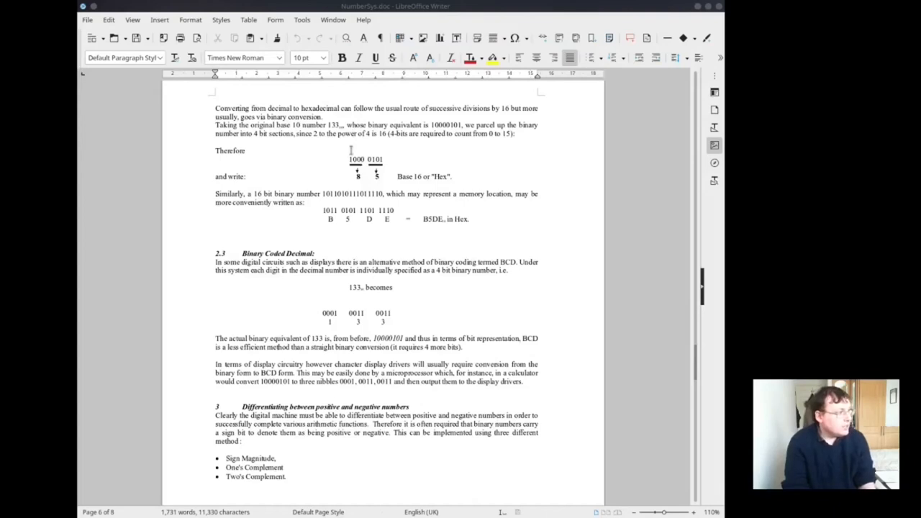
{"action": "mouse_move", "coordinate": [337, 155]}
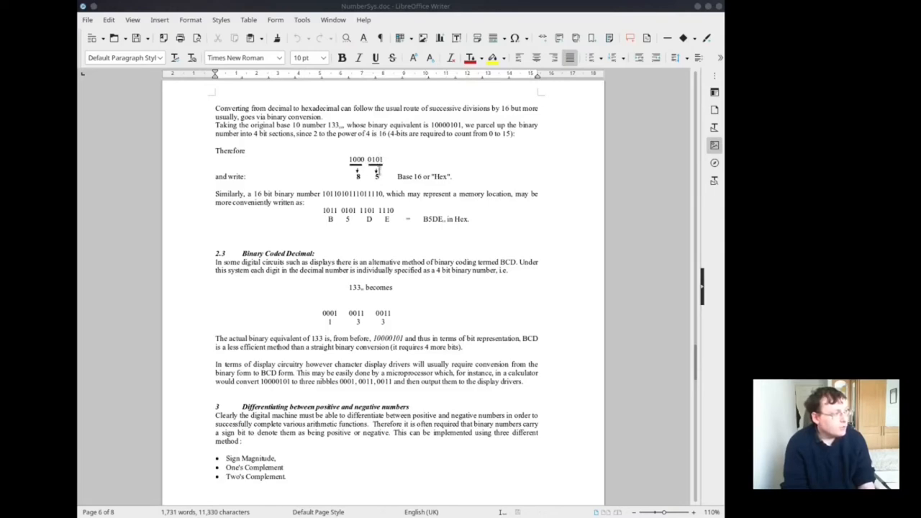
{"action": "mouse_move", "coordinate": [337, 226]}
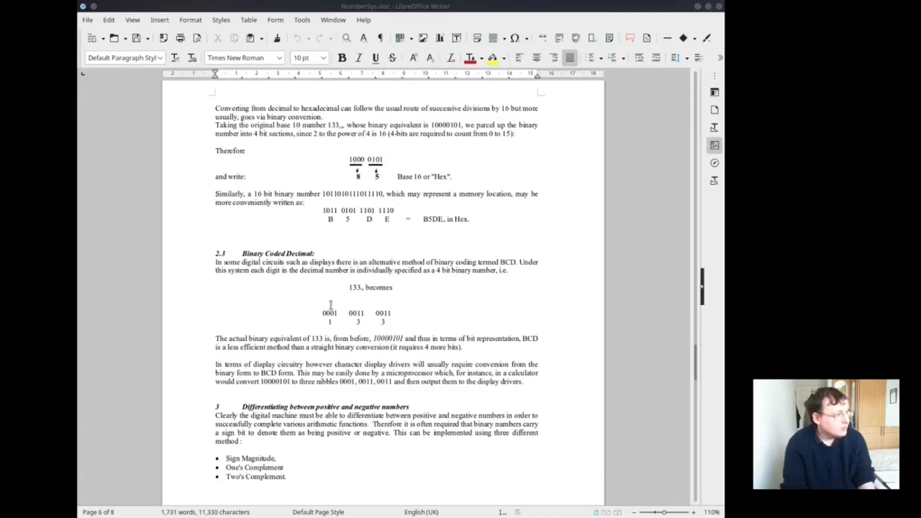
{"action": "mouse_move", "coordinate": [439, 306]}
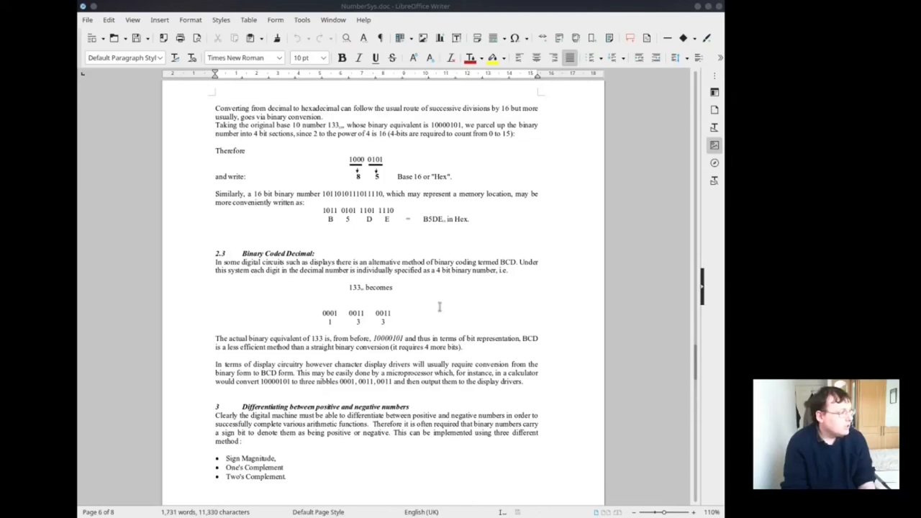
{"action": "scroll", "scroll_direction": "down", "scroll_amount": 3}
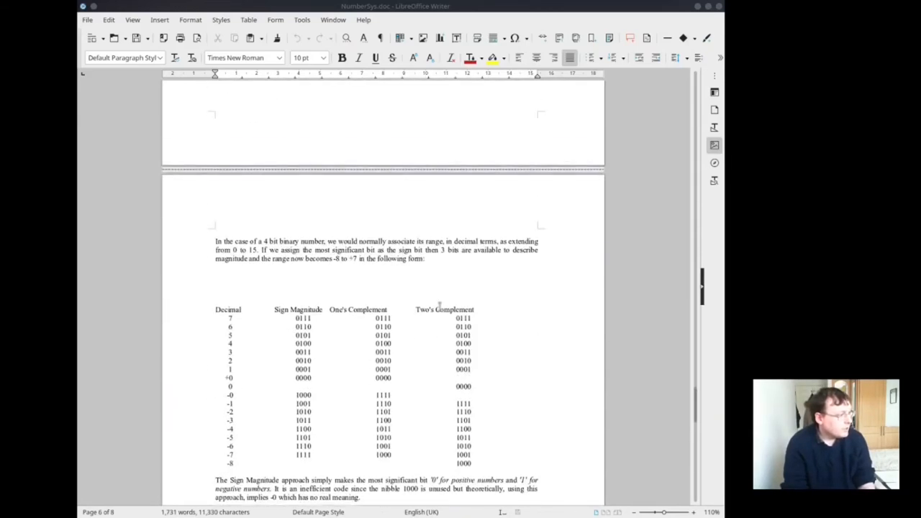
Step: Scroll to page 8 showing the Tutorial Exercises and red answer tables
{"action": "scroll", "scroll_direction": "down", "scroll_amount": 3}
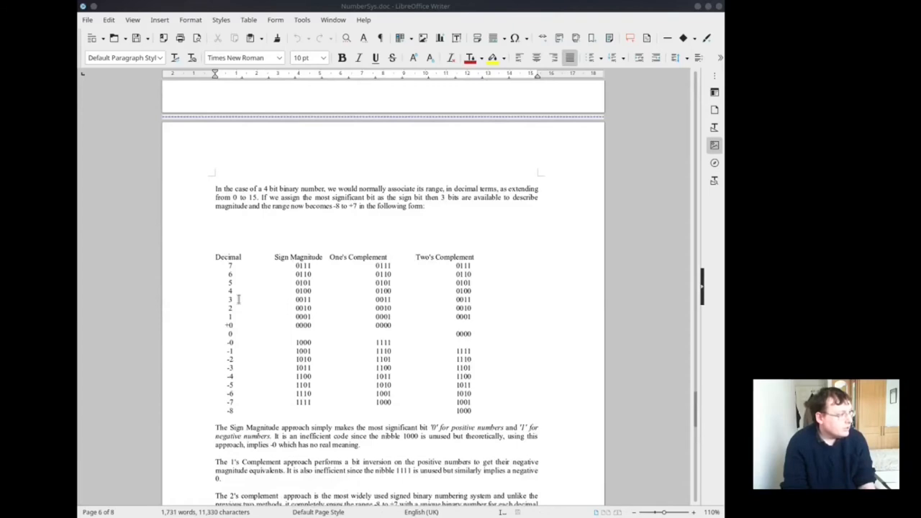
{"action": "scroll", "scroll_direction": "down", "scroll_amount": 3}
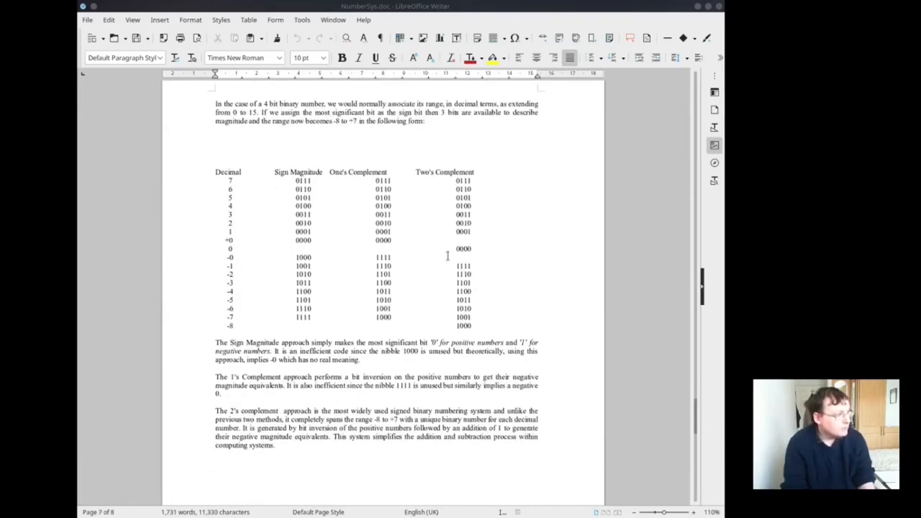
{"action": "scroll", "scroll_direction": "down", "scroll_amount": 3}
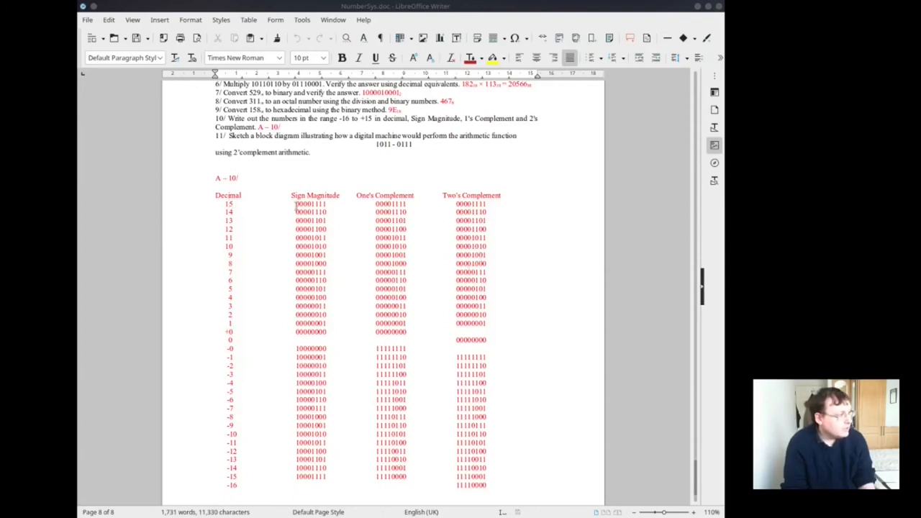
{"action": "mouse_move", "coordinate": [253, 206]}
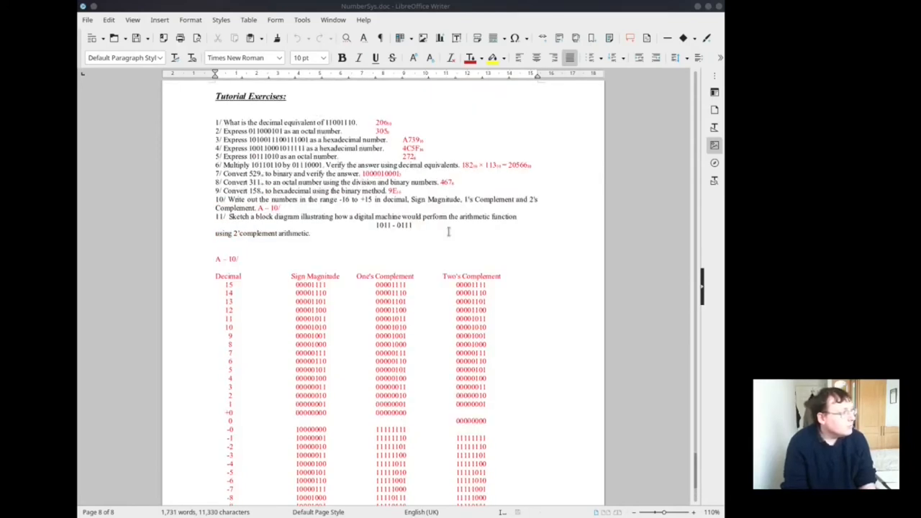
{"action": "scroll", "scroll_direction": "down", "scroll_amount": 3}
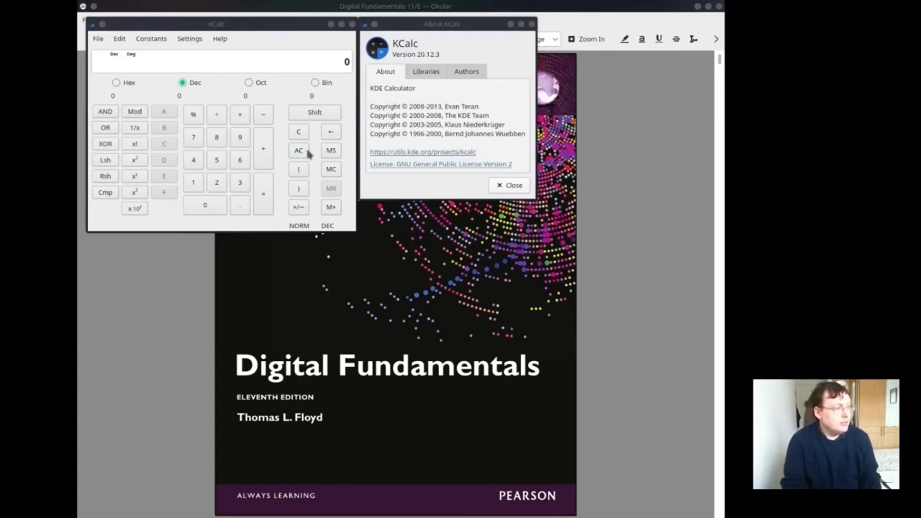
Step: Switch KCalc to Hex and enter A, showing 10 decimal, 12 octal, 1010 binary
{"action": "left_click", "coordinate": [510, 184]}
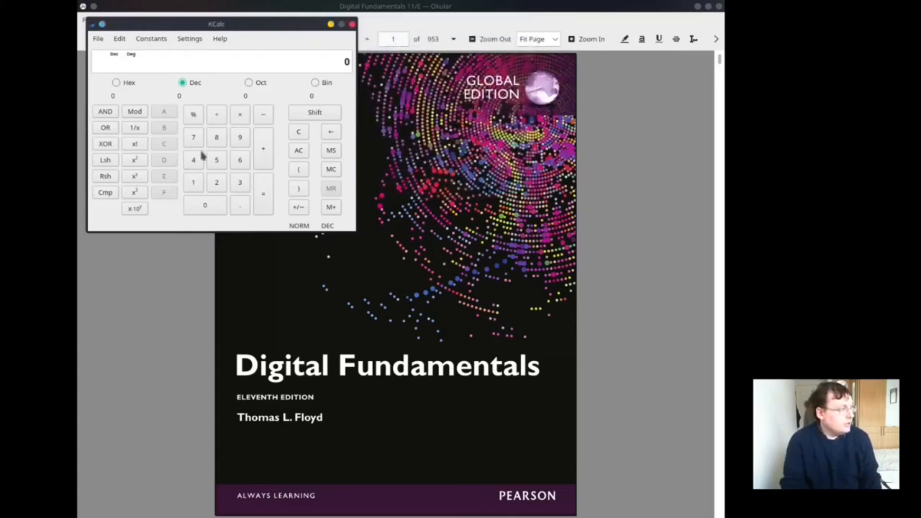
{"action": "left_click", "coordinate": [117, 82]}
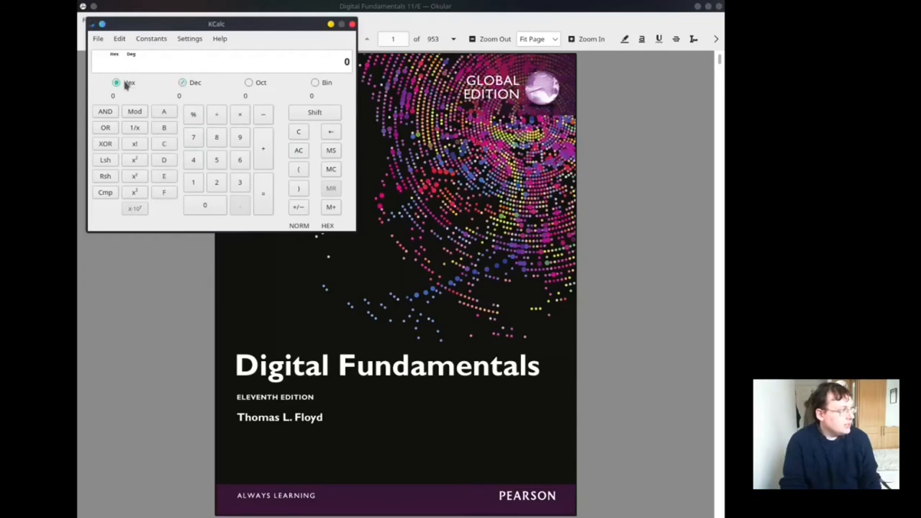
{"action": "left_click", "coordinate": [164, 111]}
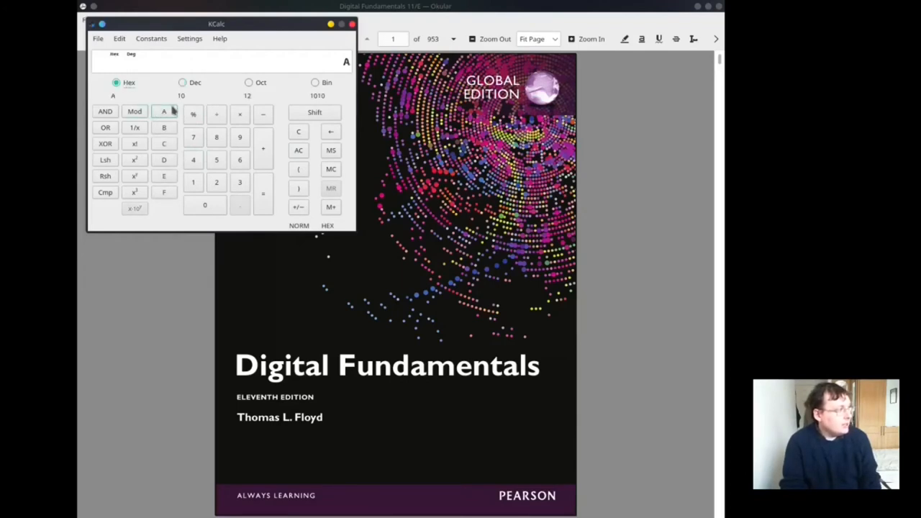
{"action": "mouse_move", "coordinate": [181, 103]}
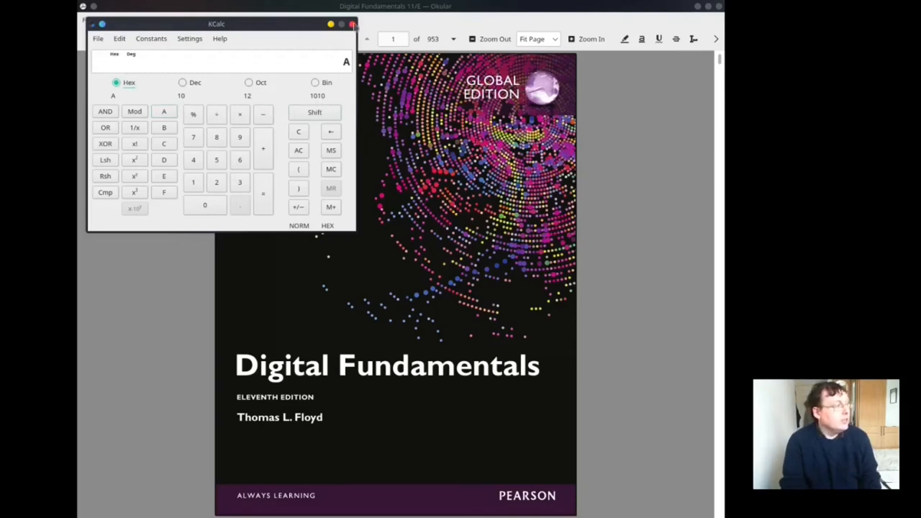
Step: Close KCalc and enter page 66 in Okular's page box for chapter 2
{"action": "left_click", "coordinate": [351, 23]}
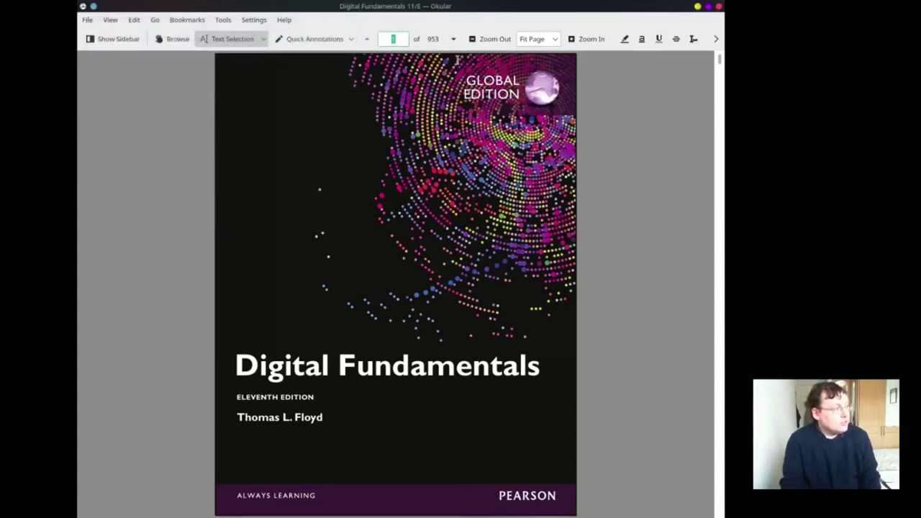
{"action": "type", "text": "66"}
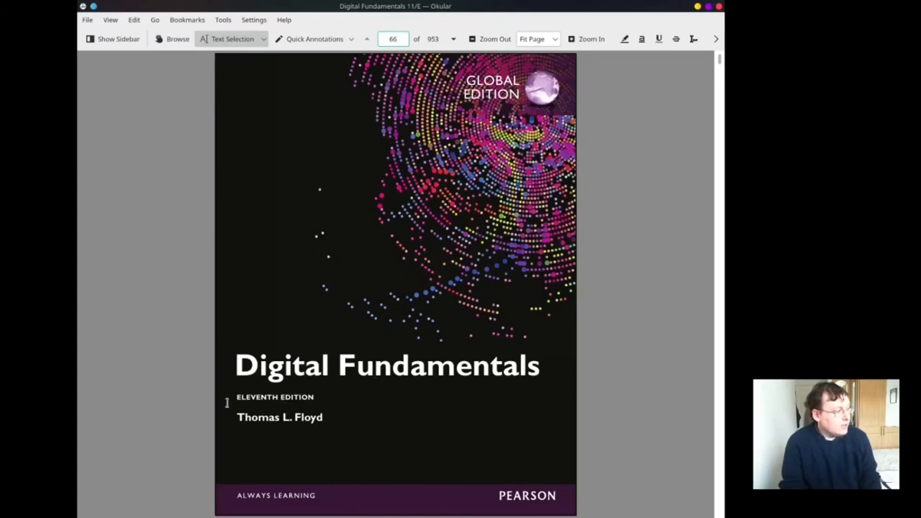
{"action": "mouse_move", "coordinate": [362, 151]}
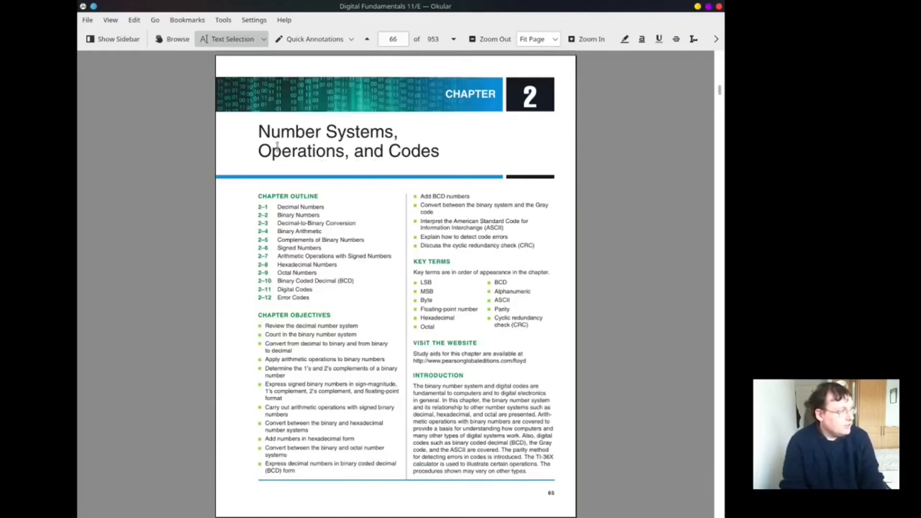
{"action": "mouse_move", "coordinate": [328, 132]}
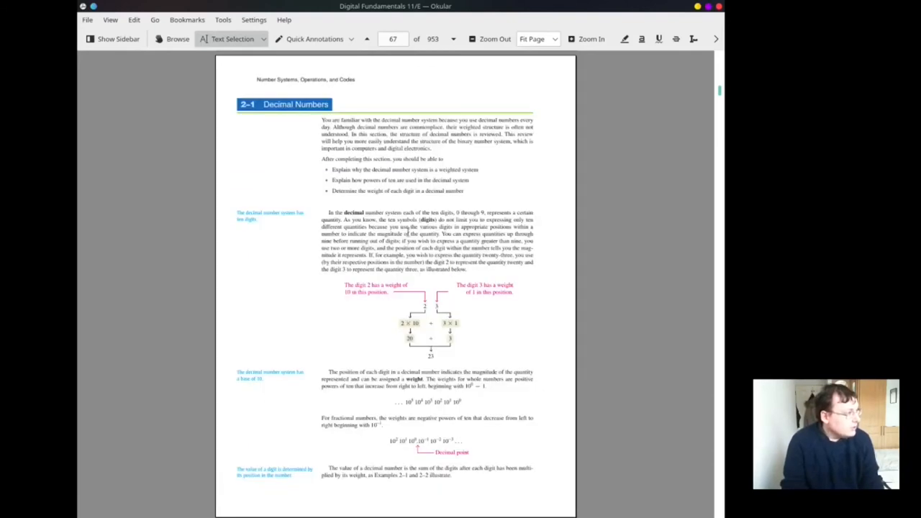
{"action": "mouse_move", "coordinate": [481, 262]}
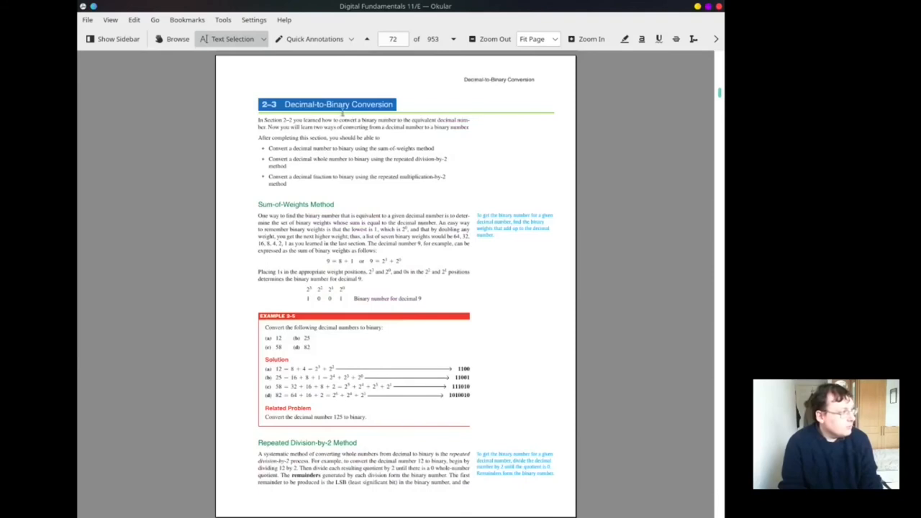
{"action": "mouse_move", "coordinate": [362, 188]}
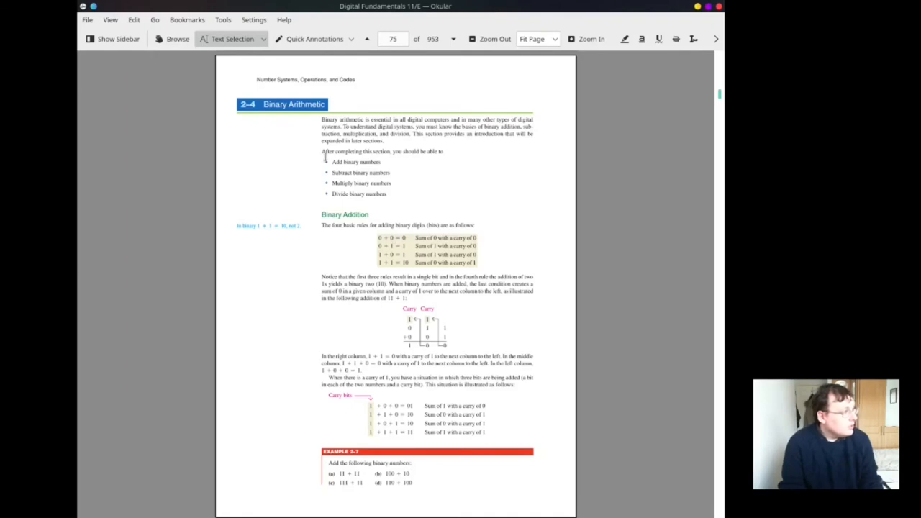
Step: Scroll from section 2-1 Decimal Numbers toward 2-5 Complements of Binary Numbers
{"action": "scroll", "scroll_direction": "down", "scroll_amount": 3}
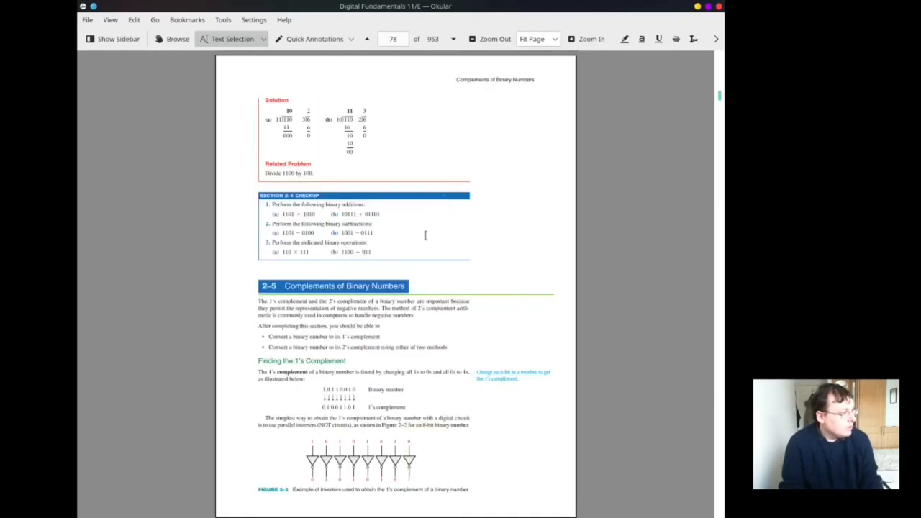
{"action": "scroll", "scroll_direction": "down", "scroll_amount": 3}
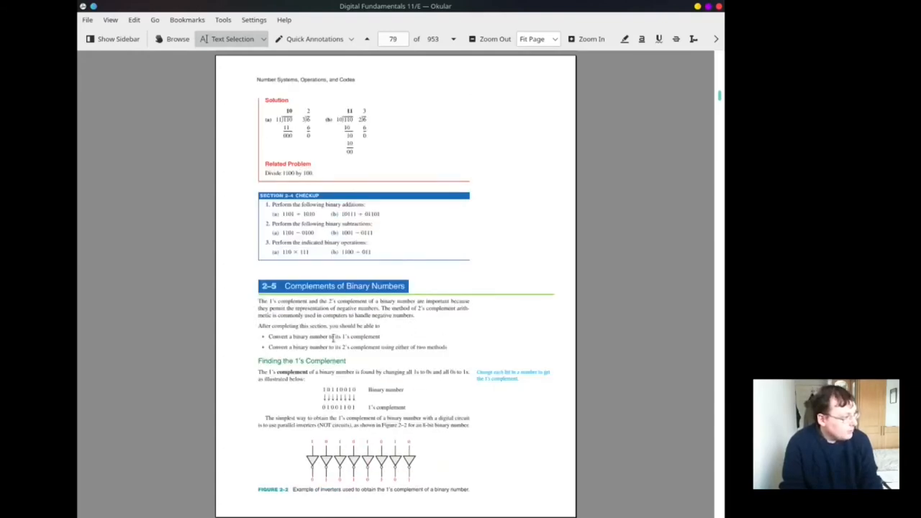
{"action": "scroll", "scroll_direction": "down", "scroll_amount": 3}
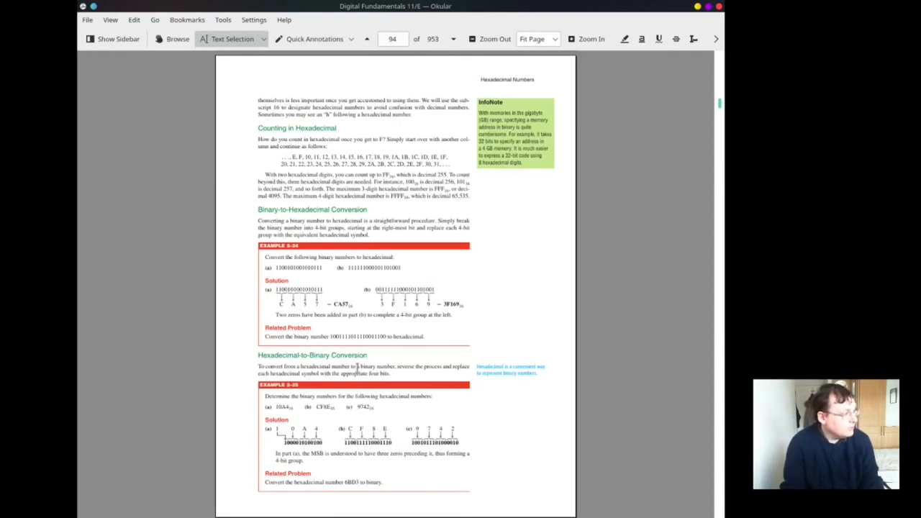
Step: Scroll through hexadecimal conversion pages to section 2-11 Digital Codes and Gray code
{"action": "scroll", "scroll_direction": "down", "scroll_amount": 3}
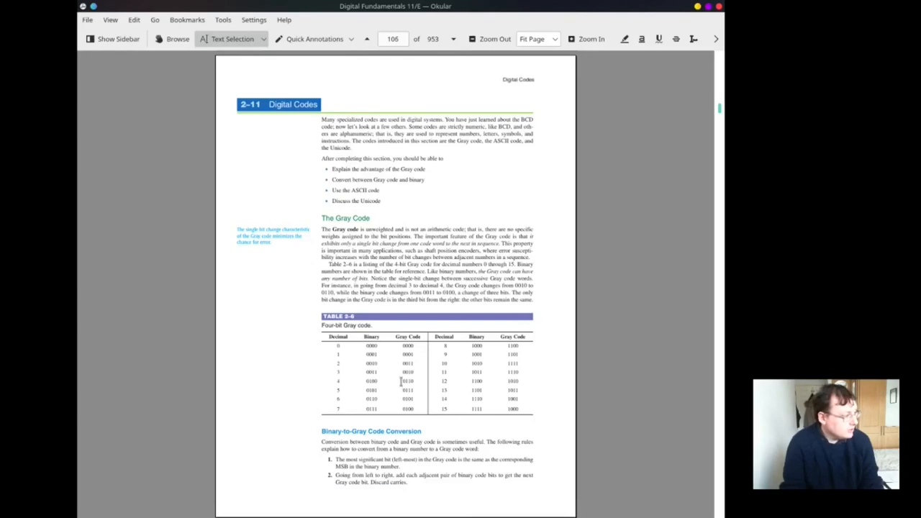
{"action": "scroll", "scroll_direction": "down", "scroll_amount": 3}
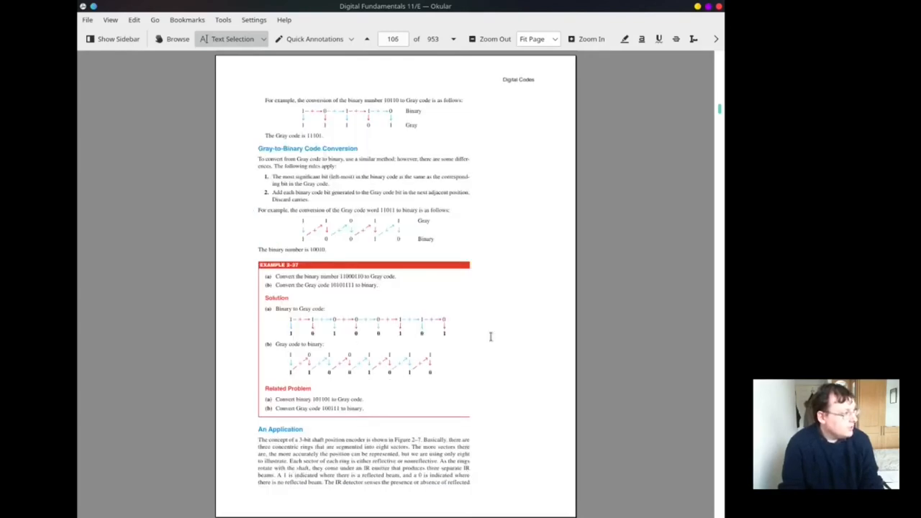
{"action": "scroll", "scroll_direction": "down", "scroll_amount": 3}
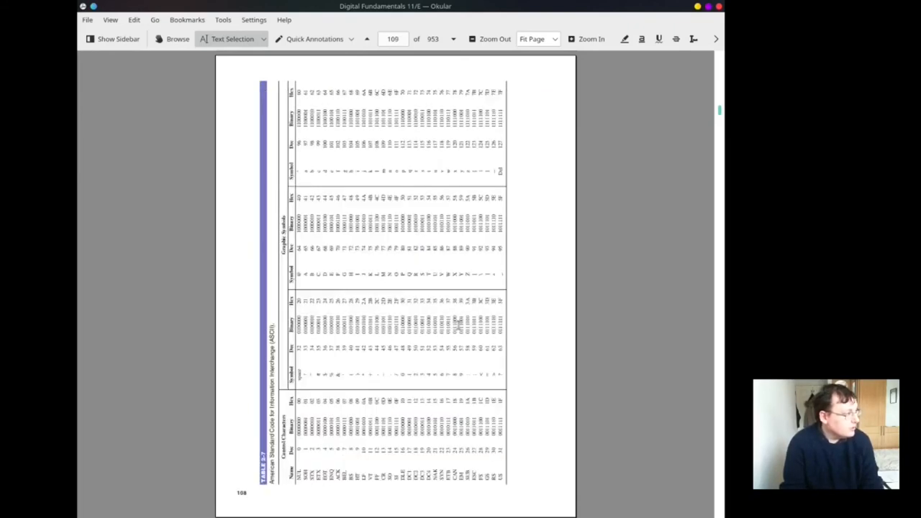
{"action": "mouse_move", "coordinate": [409, 360]}
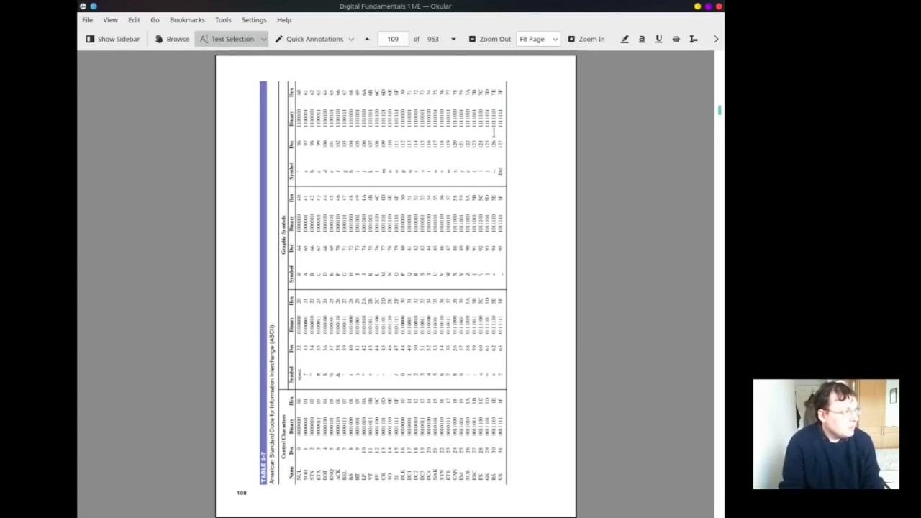
{"action": "mouse_move", "coordinate": [567, 34]}
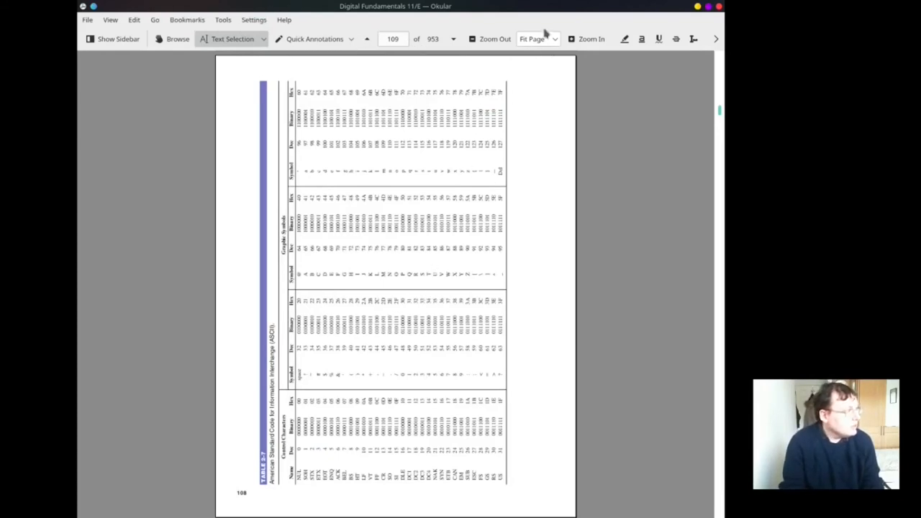
Step: Rotate the view left via View > Orientation so the page 109 ASCII table reads upright
{"action": "left_click", "coordinate": [86, 21]}
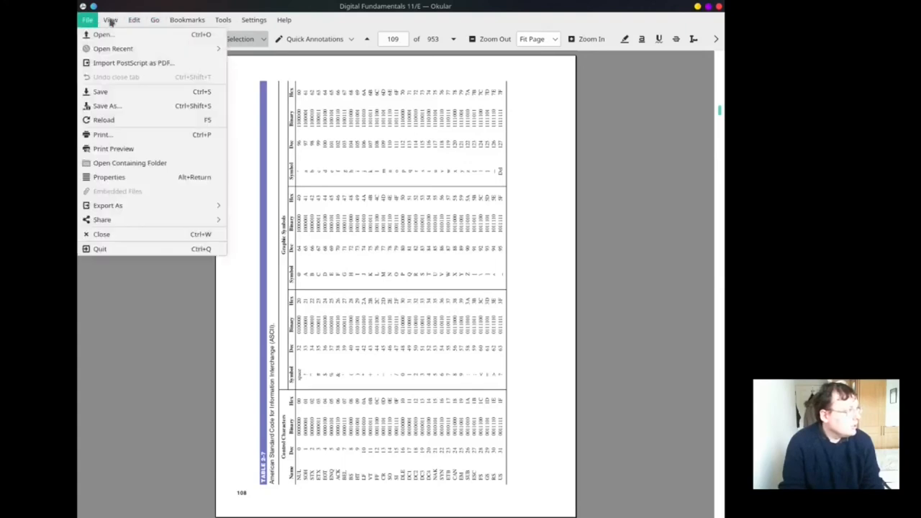
{"action": "left_click", "coordinate": [109, 21]}
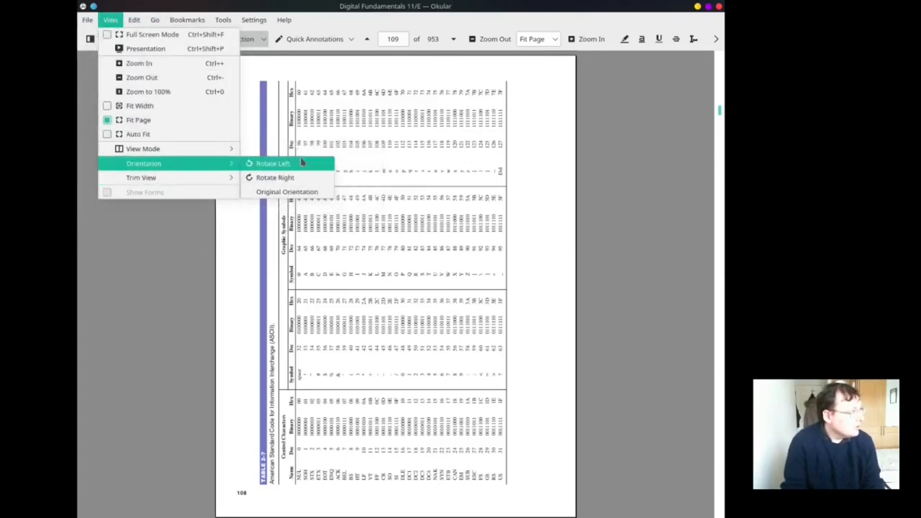
{"action": "left_click", "coordinate": [273, 178]}
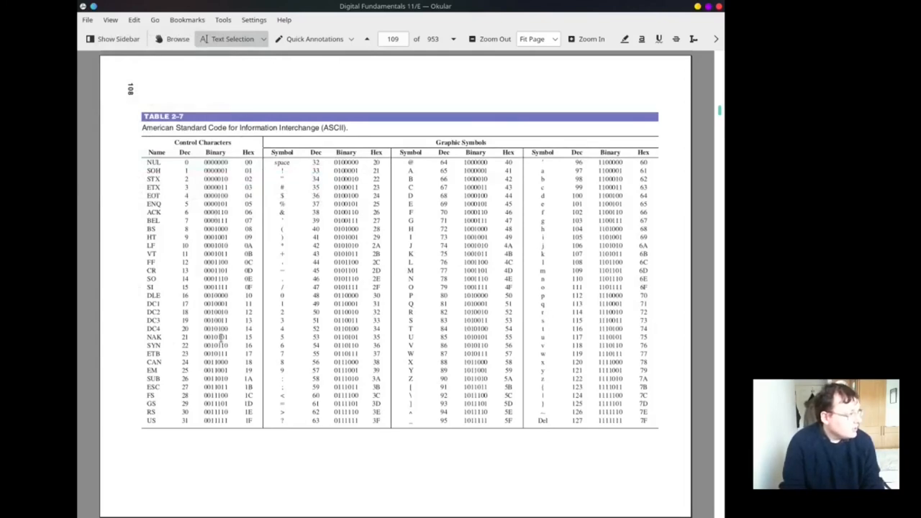
{"action": "mouse_move", "coordinate": [631, 390]}
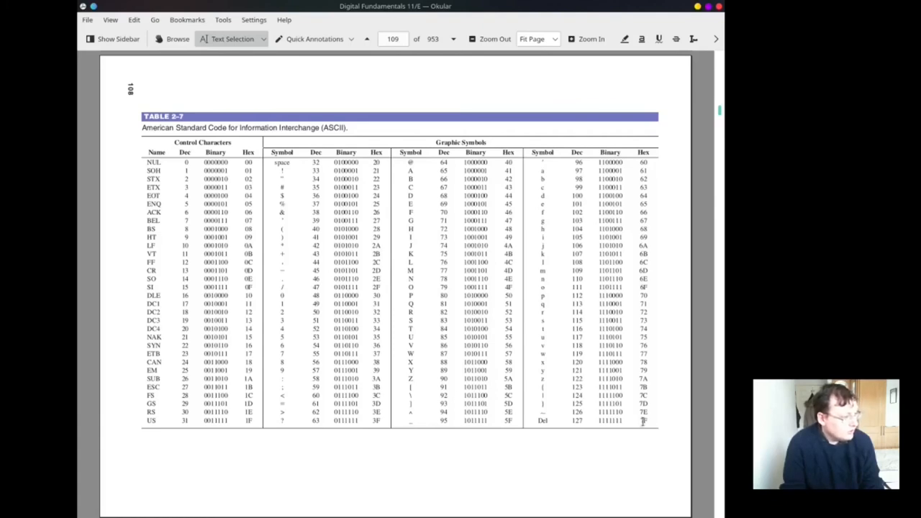
{"action": "mouse_move", "coordinate": [334, 263]}
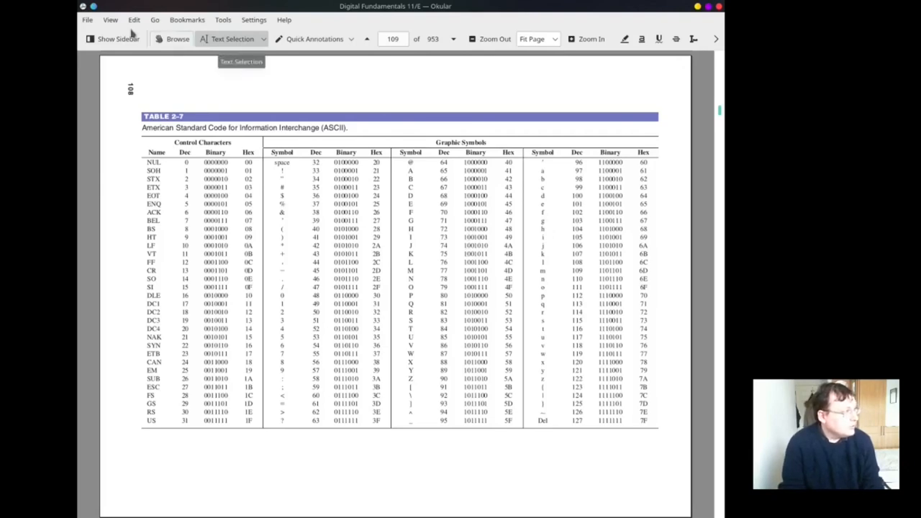
{"action": "left_click", "coordinate": [108, 20]}
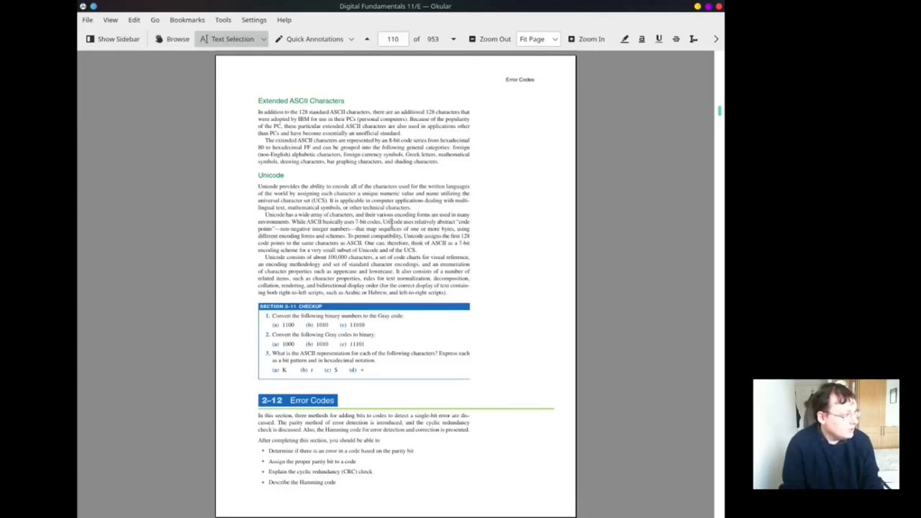
{"action": "mouse_move", "coordinate": [394, 463]}
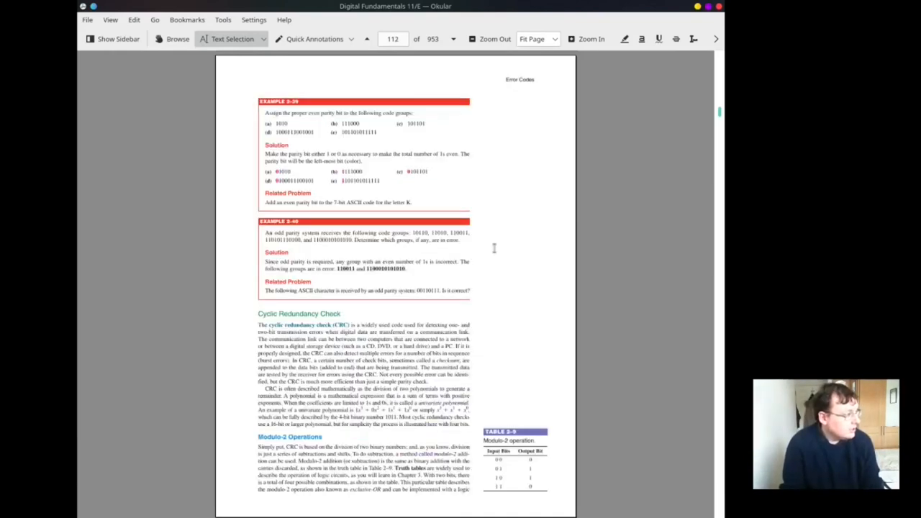
Step: Scroll from page 110 past error codes and the chapter 2 problems and answers to page 126, Chapter 3 Logic Gates
{"action": "scroll", "scroll_direction": "down", "scroll_amount": 3}
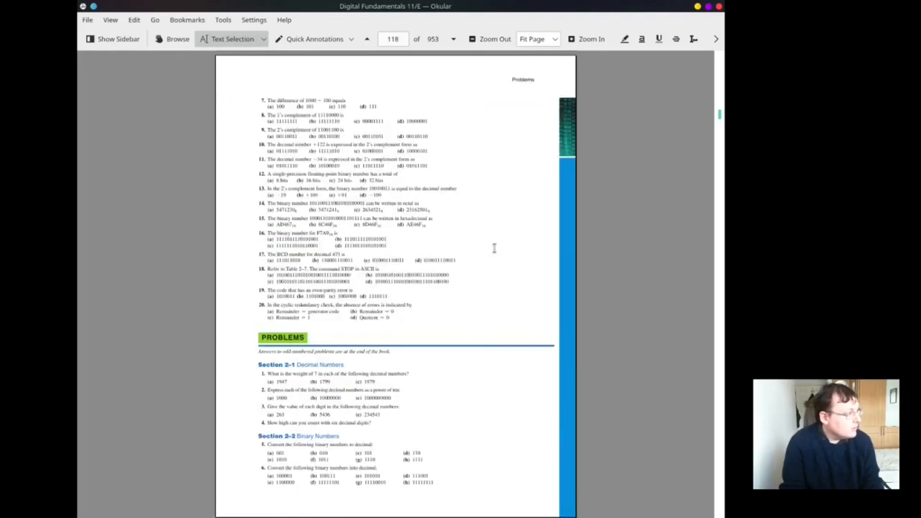
{"action": "scroll", "scroll_direction": "down", "scroll_amount": 3}
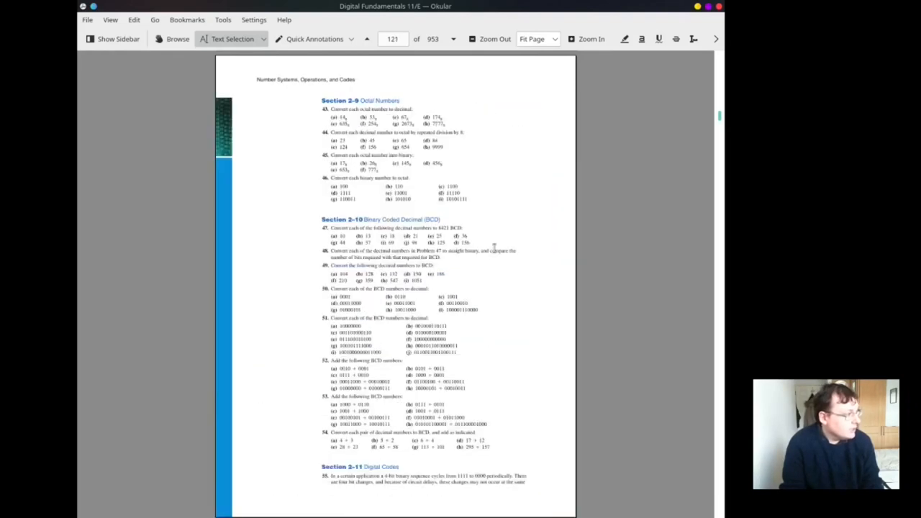
{"action": "scroll", "scroll_direction": "down", "scroll_amount": 3}
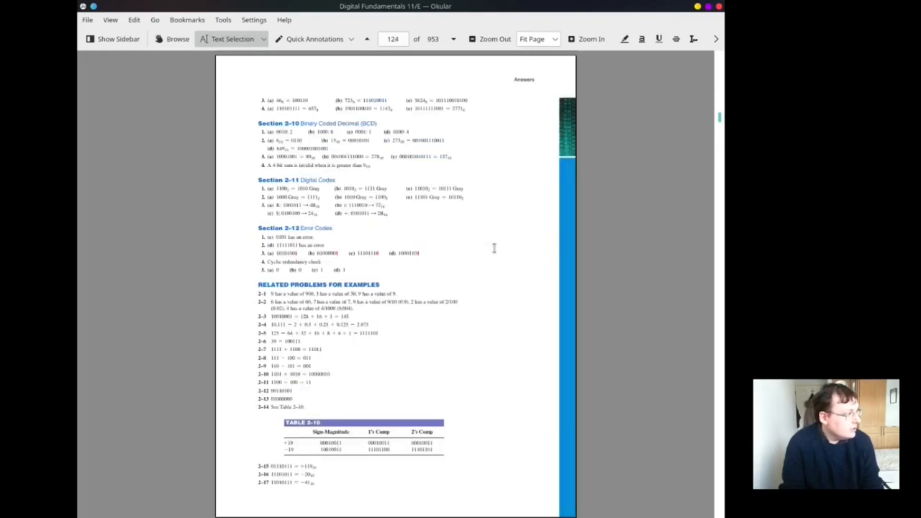
{"action": "scroll", "scroll_direction": "down", "scroll_amount": 3}
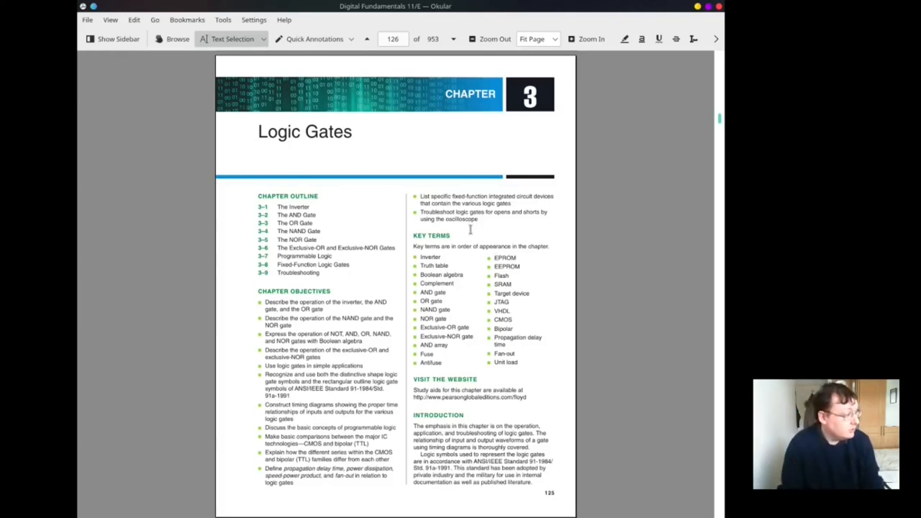
{"action": "mouse_move", "coordinate": [482, 230]}
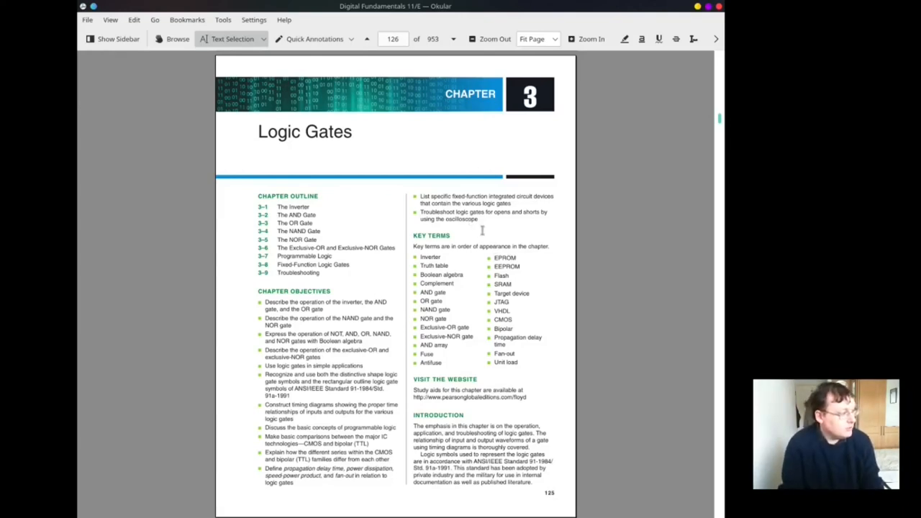